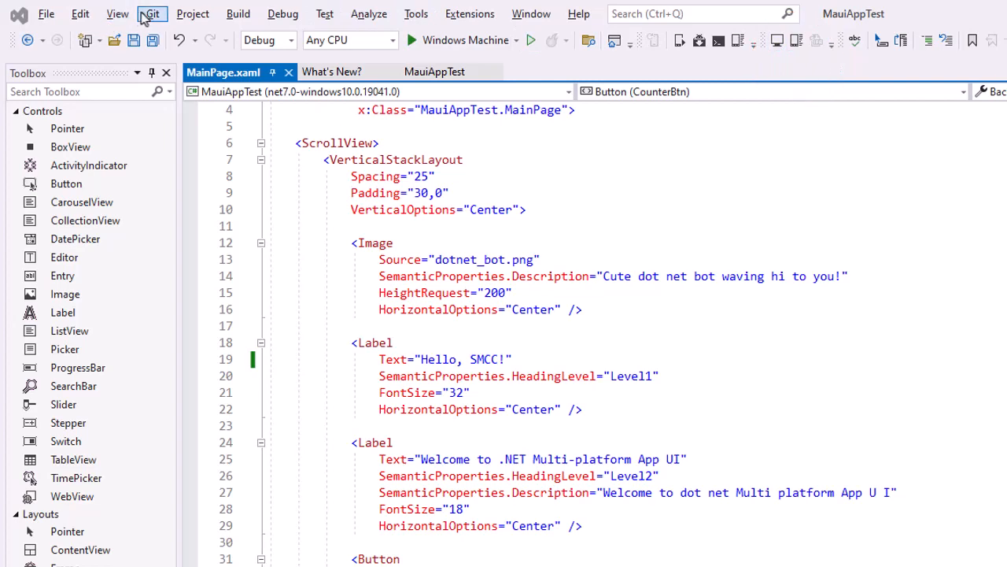
Show the toolbar list from the View menu to enable the iOS toolbar
click(116, 12)
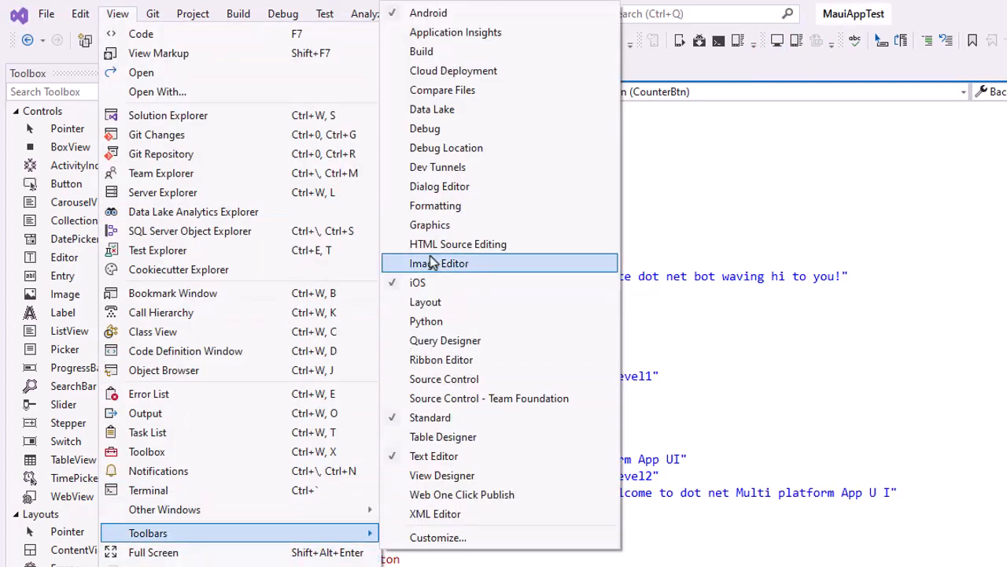
mouse_move(569, 252)
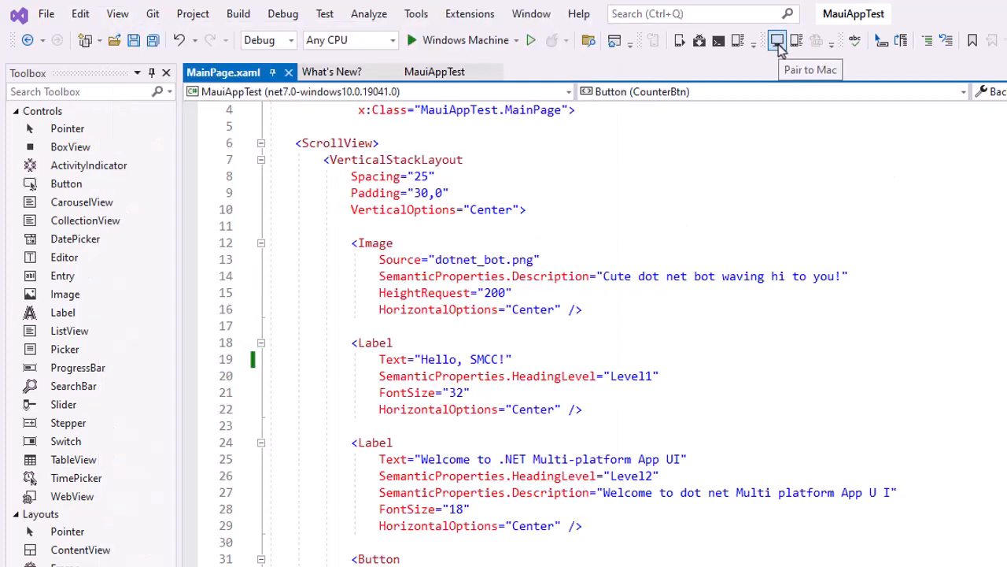
Start Pair to Mac and step through the remote-login instructions to Step 3 of 3, then acknowledge them
click(777, 41)
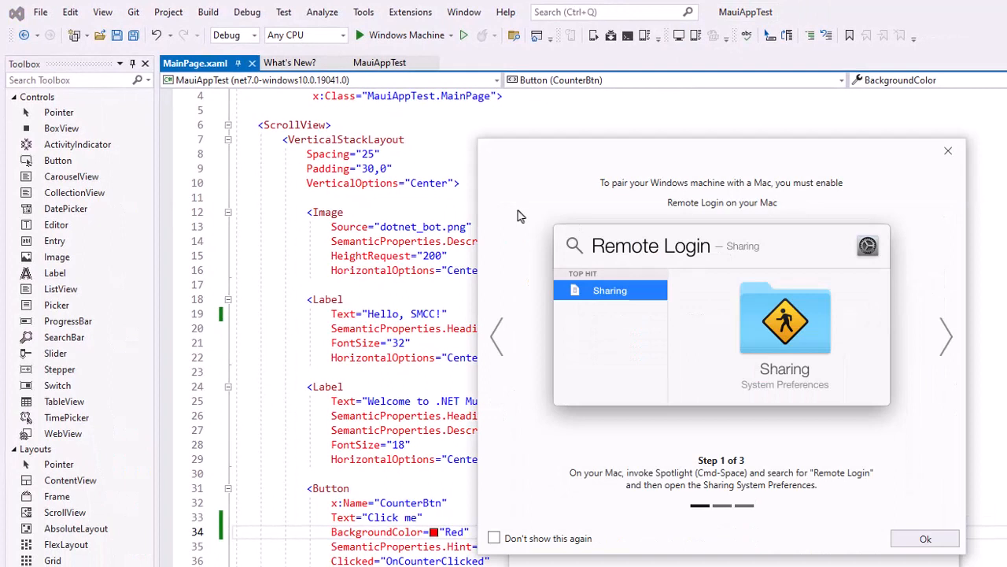
mouse_move(602, 556)
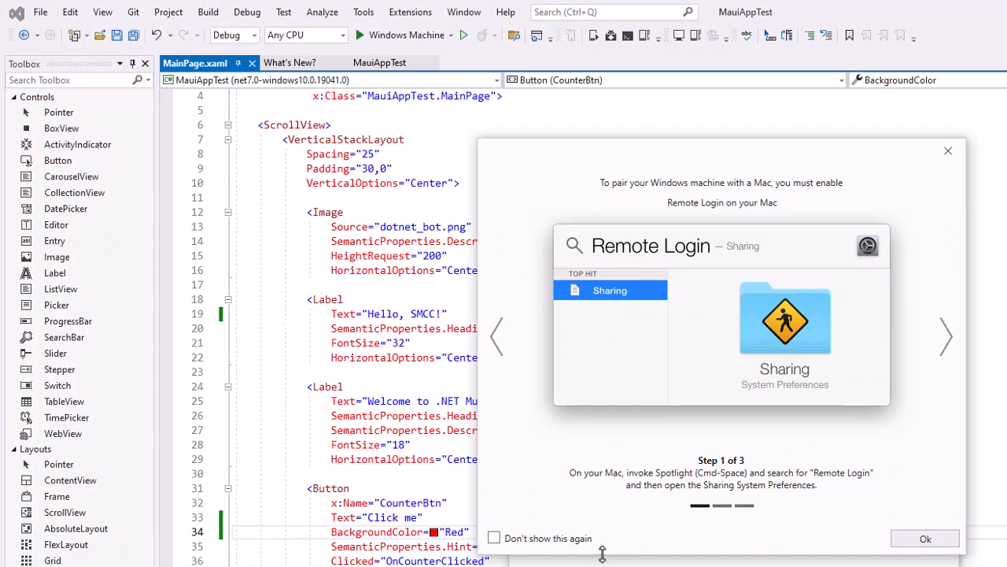
mouse_move(664, 259)
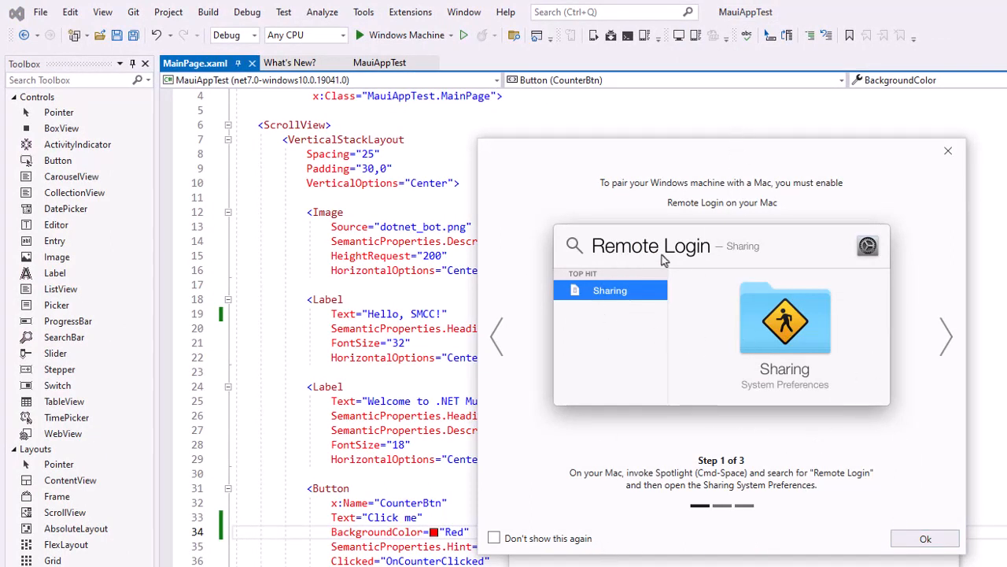
mouse_move(736, 510)
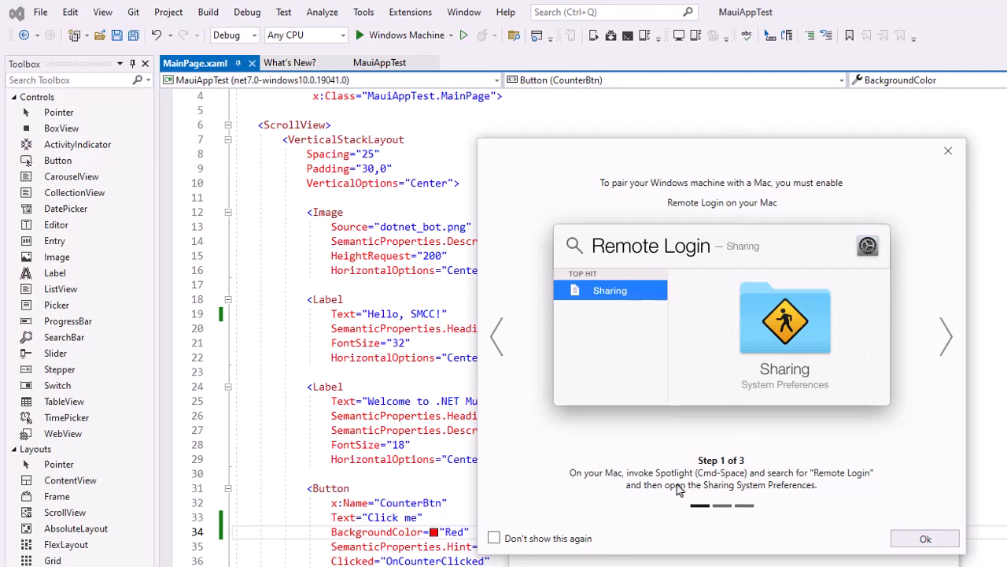
mouse_move(872, 453)
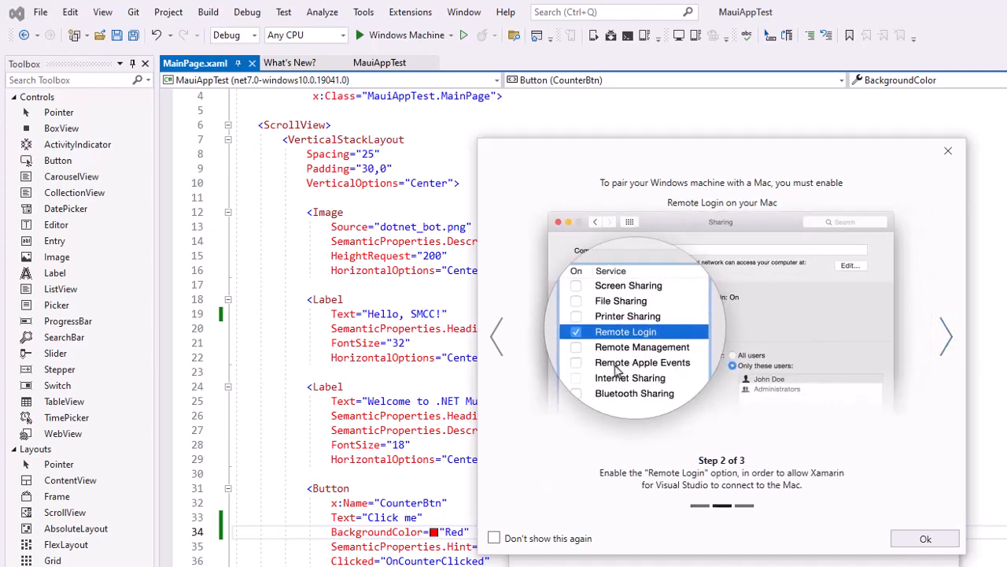
mouse_move(956, 346)
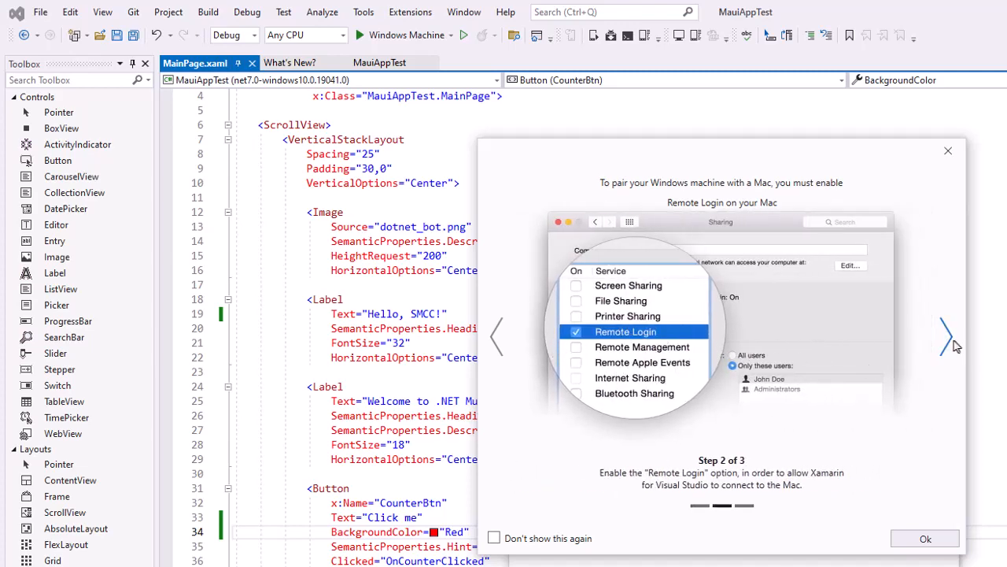
click(947, 337)
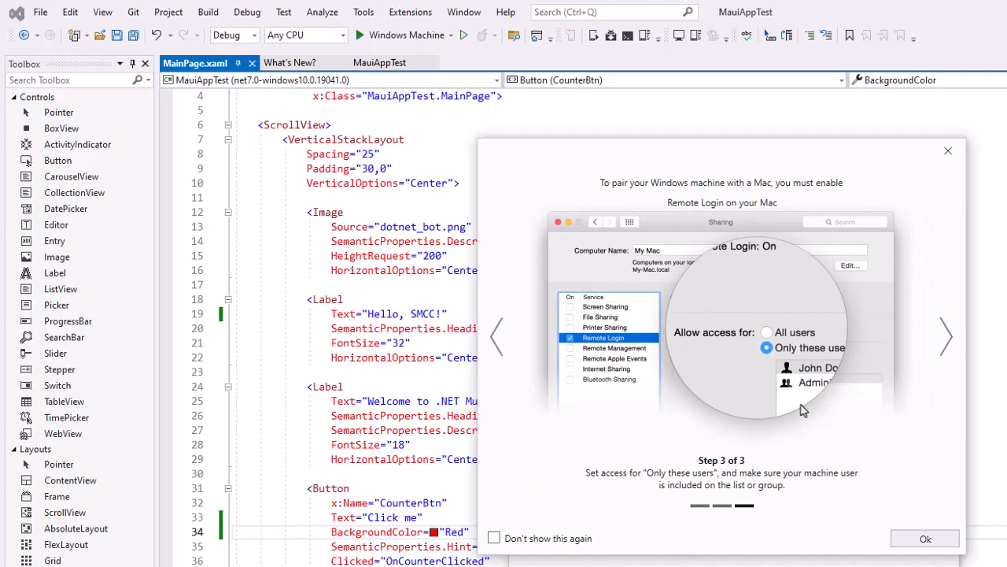
mouse_move(805, 393)
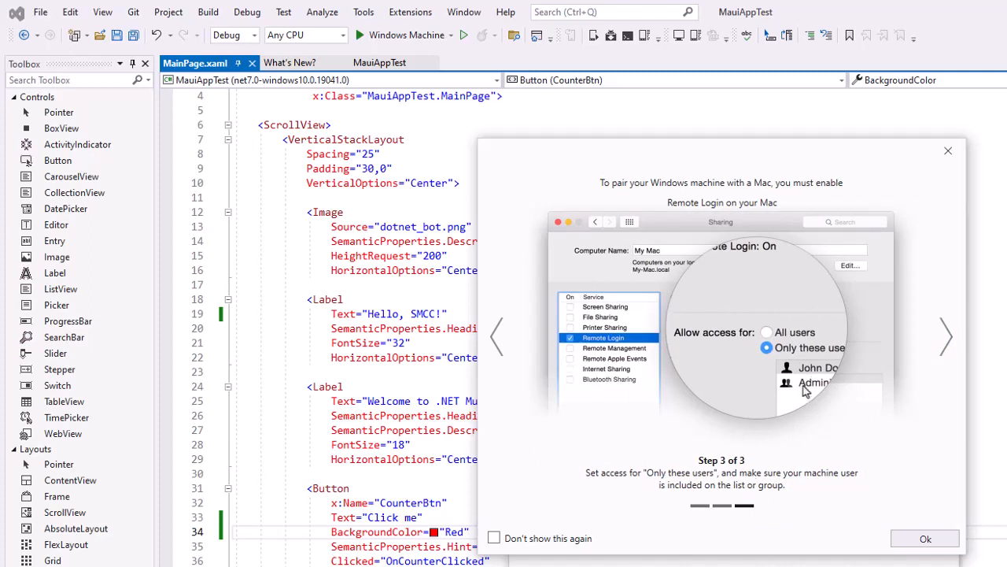
mouse_move(812, 387)
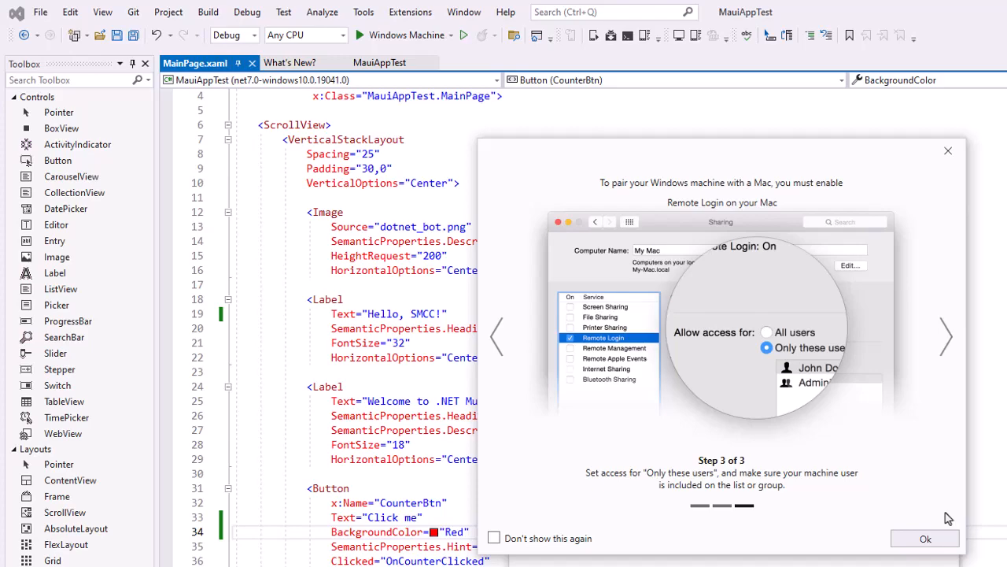
click(944, 340)
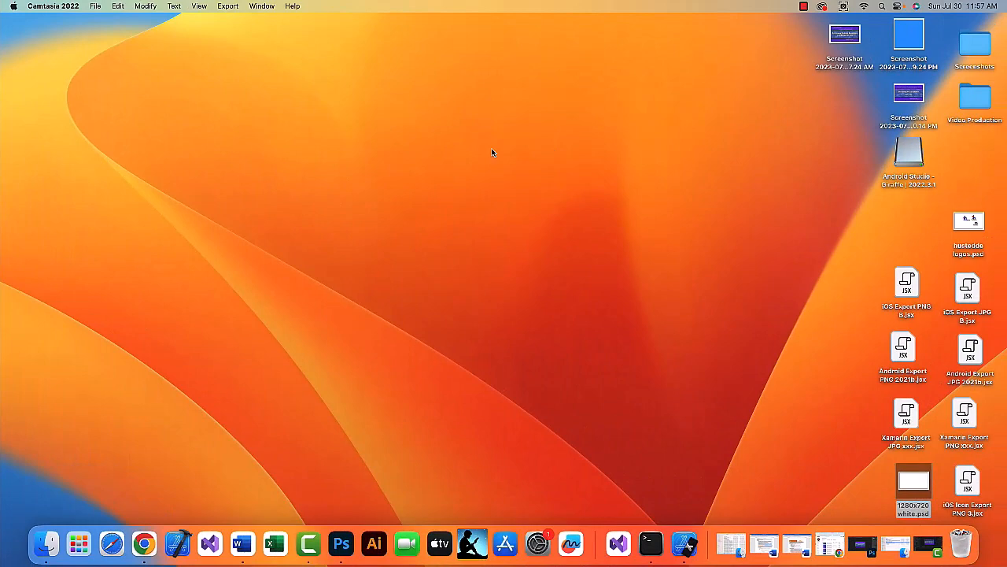
Find 'remote login' via system search and go to the Sharing settings
key(cmd+space)
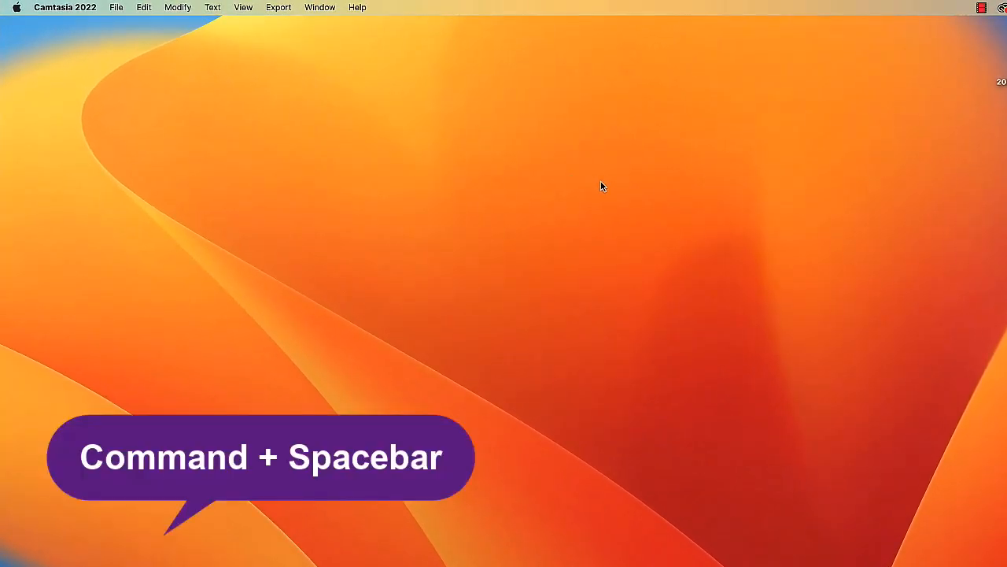
key(cmd+space)
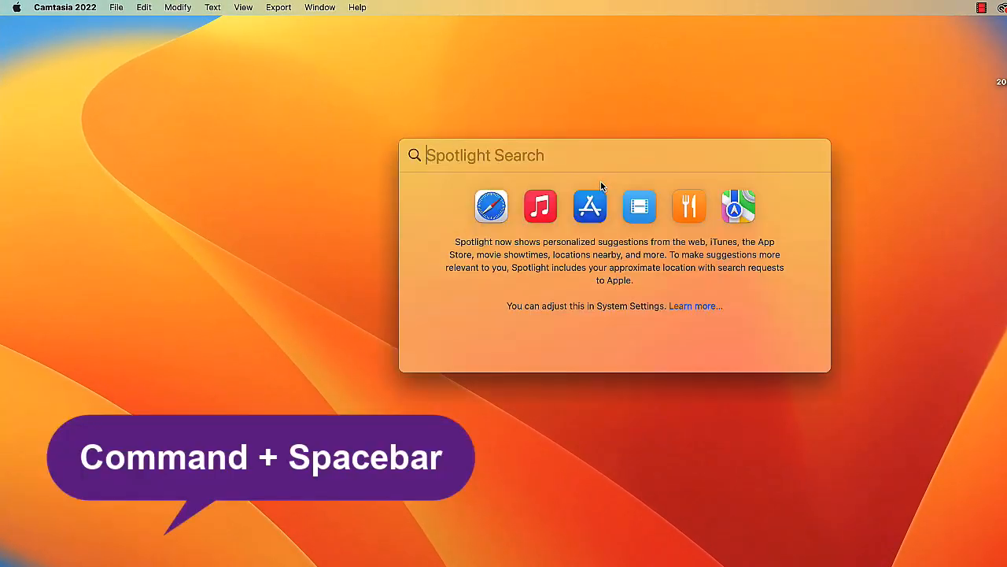
text(remote login)
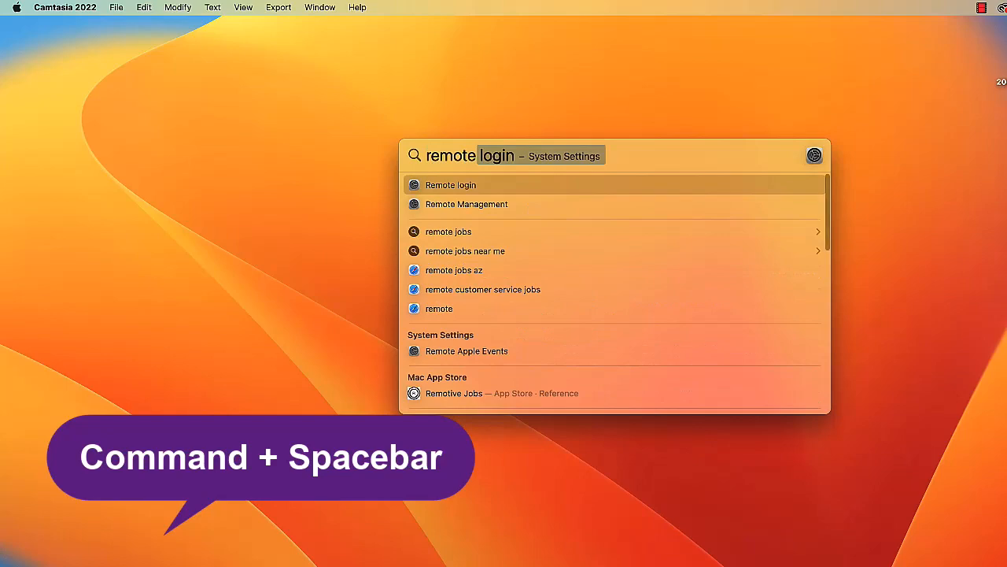
click(449, 184)
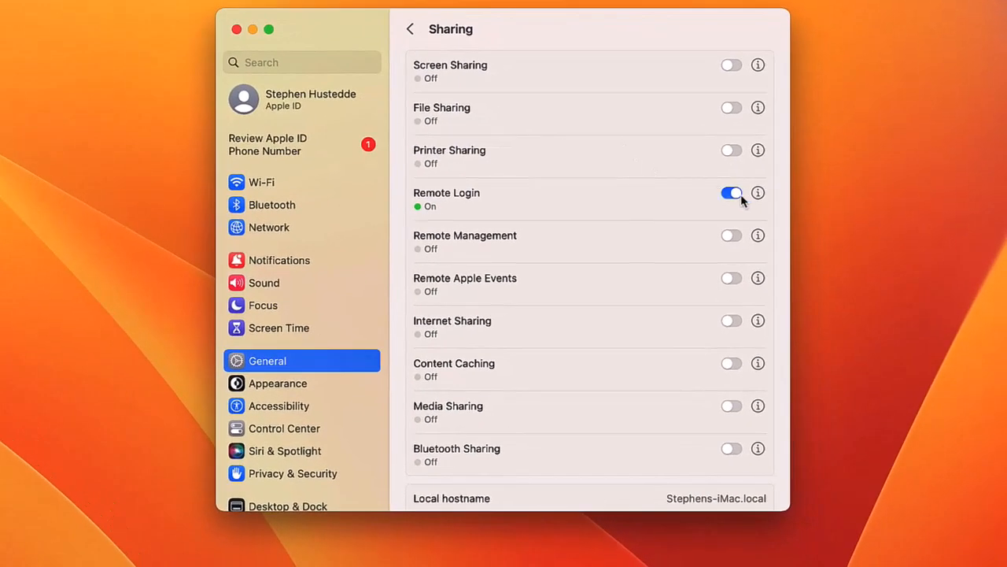
Turn Remote Login on and confirm its access details with Done
click(730, 192)
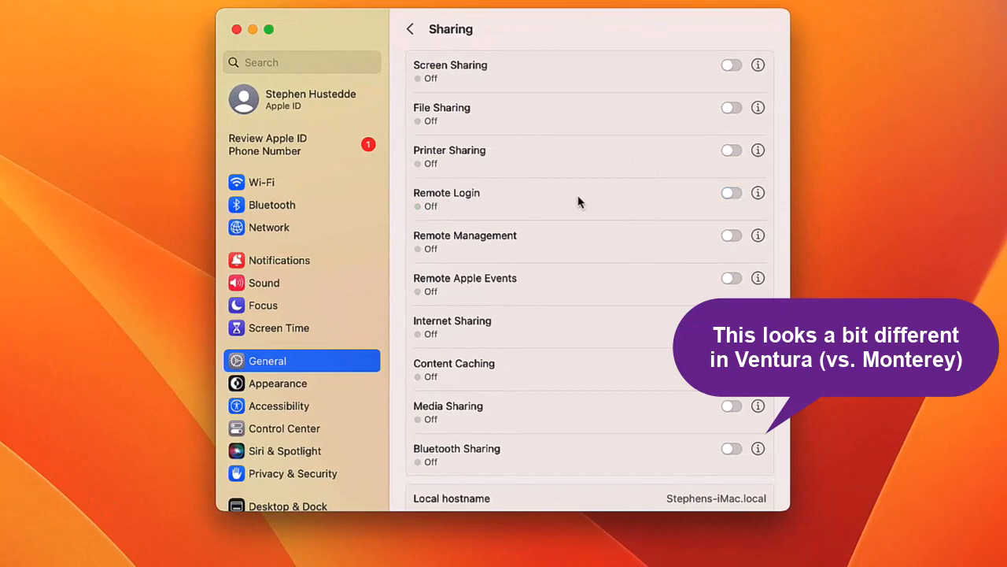
click(730, 192)
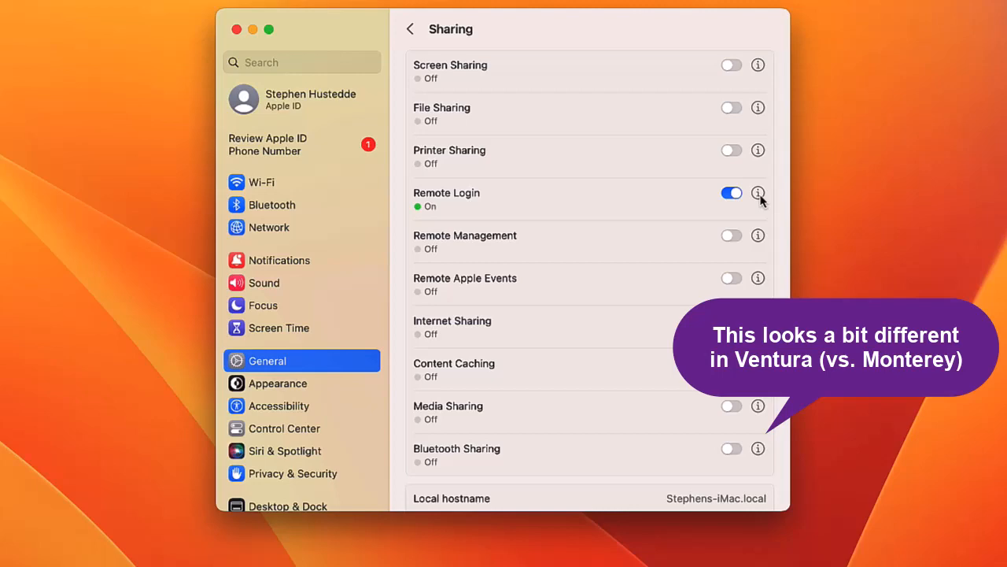
click(759, 192)
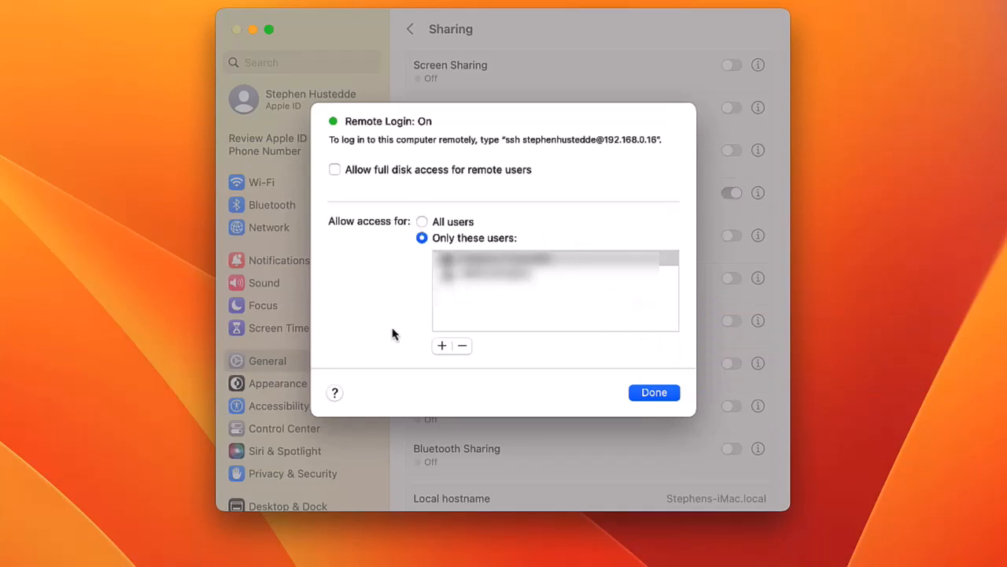
mouse_move(442, 346)
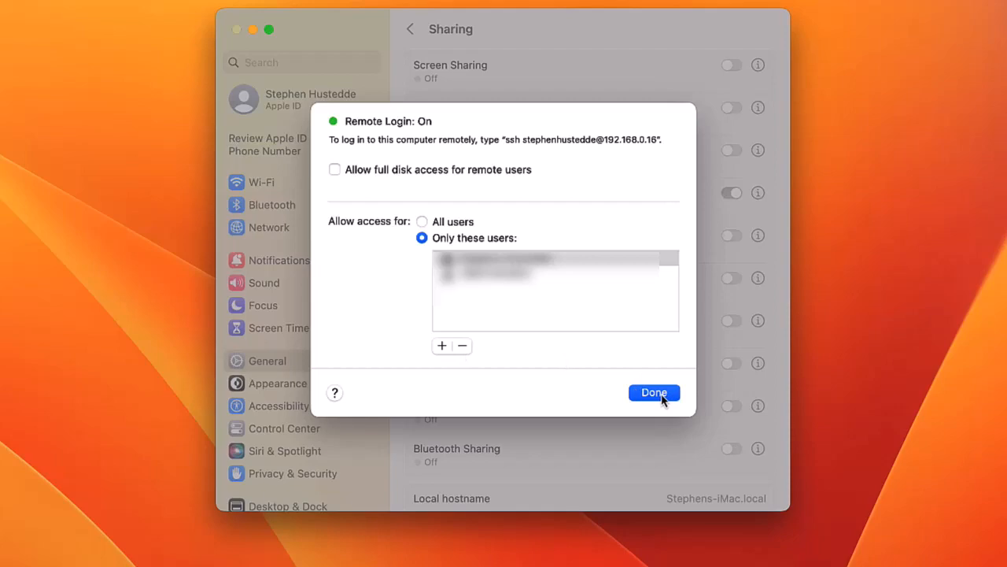
click(655, 394)
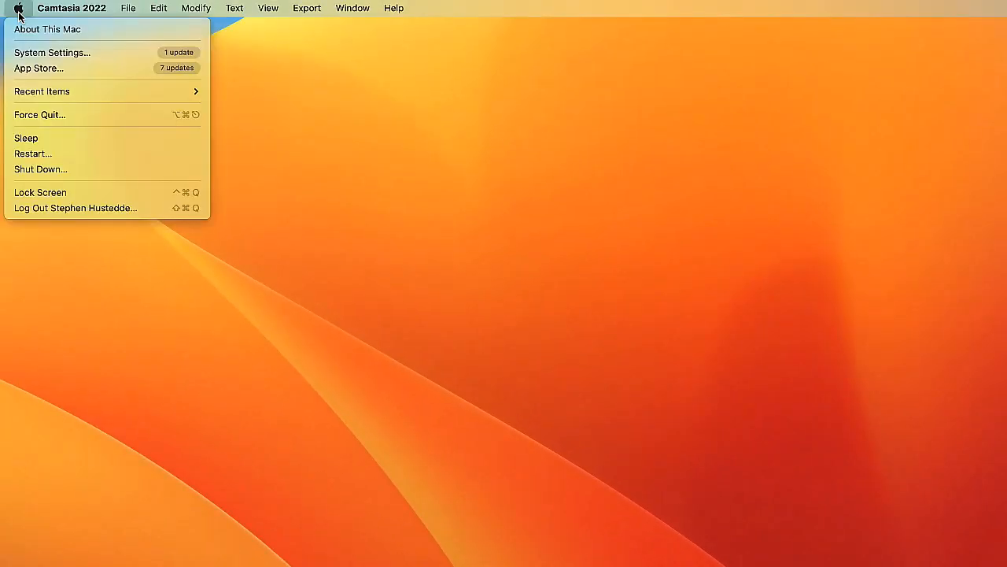
Check in System Settings > General > Sharing that Remote Login is on, then close the window
click(52, 52)
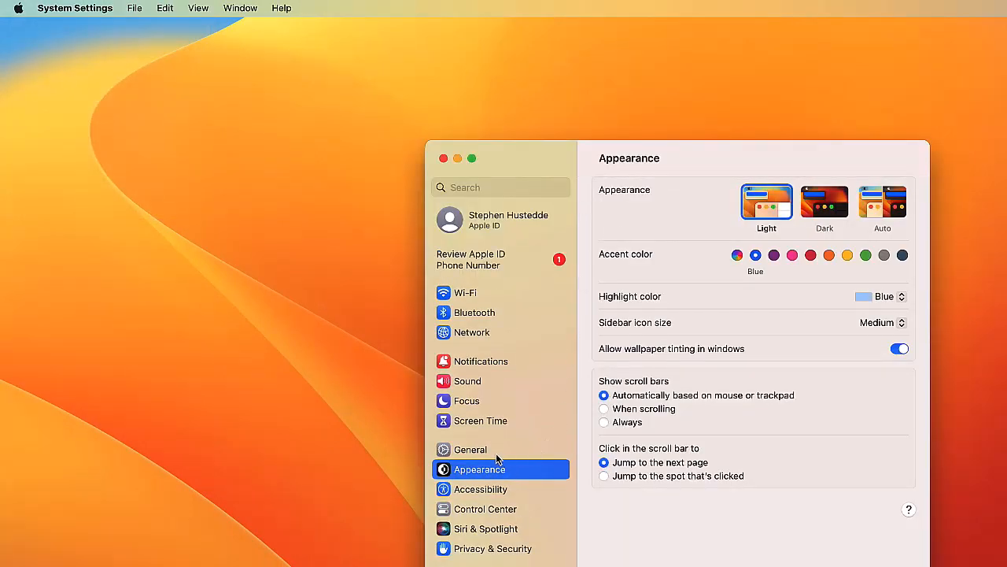
click(469, 450)
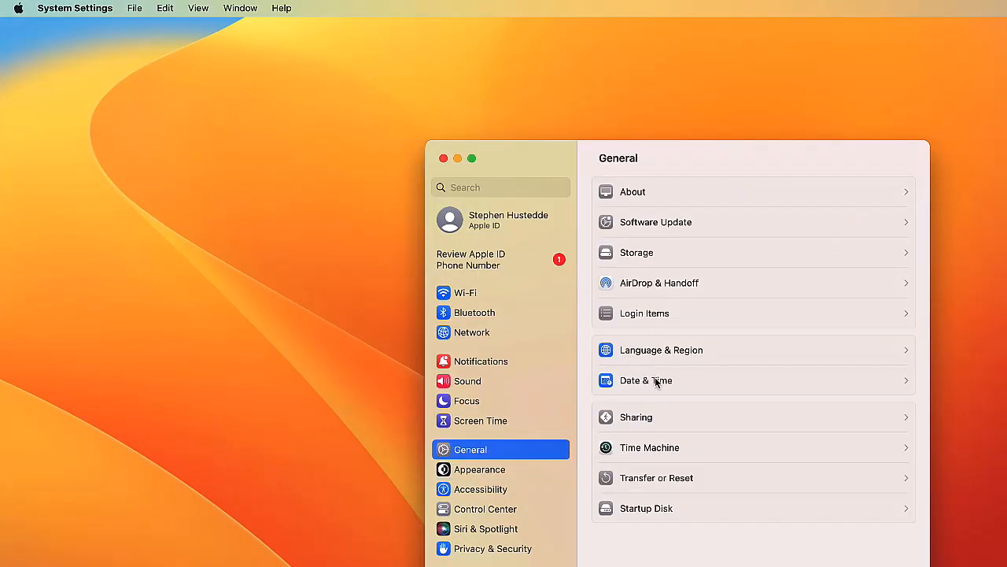
click(636, 417)
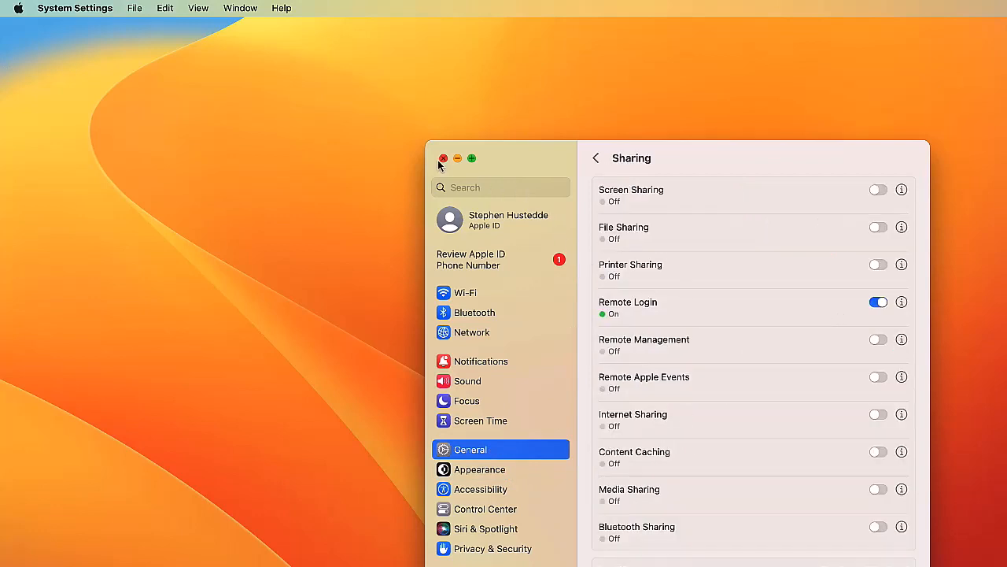
click(444, 157)
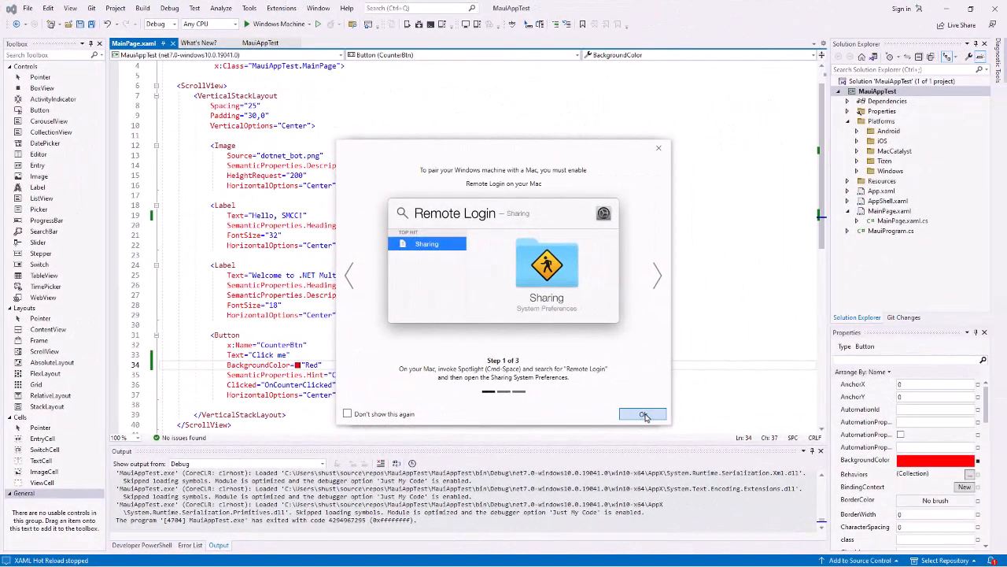
Connect to the iMac with the Mac username and password, sign in, and close the pairing dialog
click(642, 414)
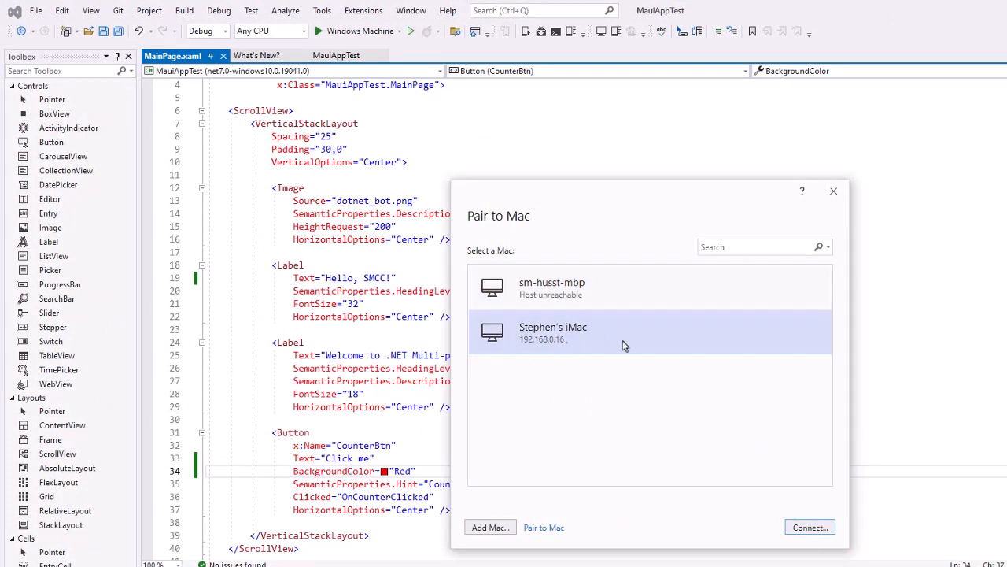
mouse_move(545, 527)
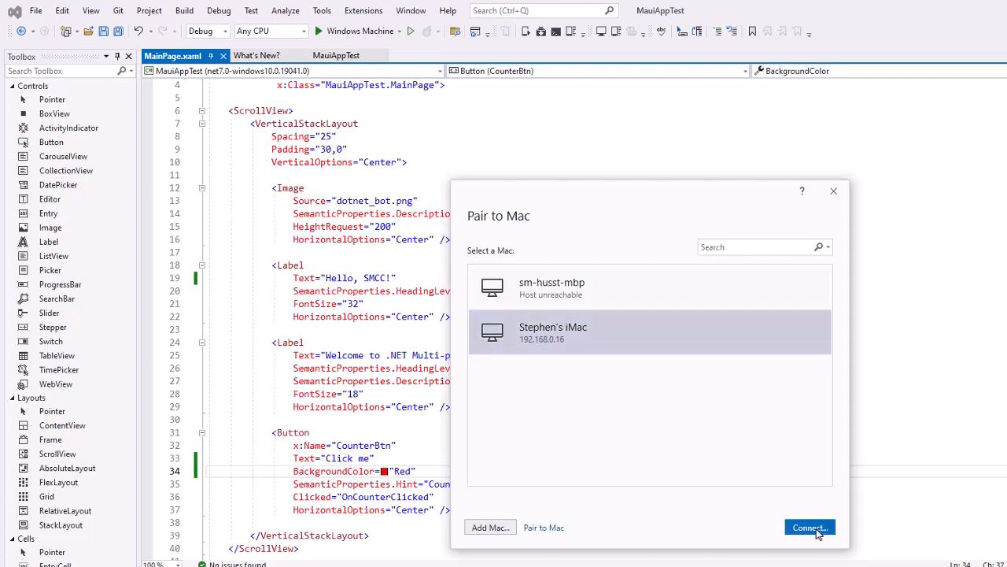
click(811, 527)
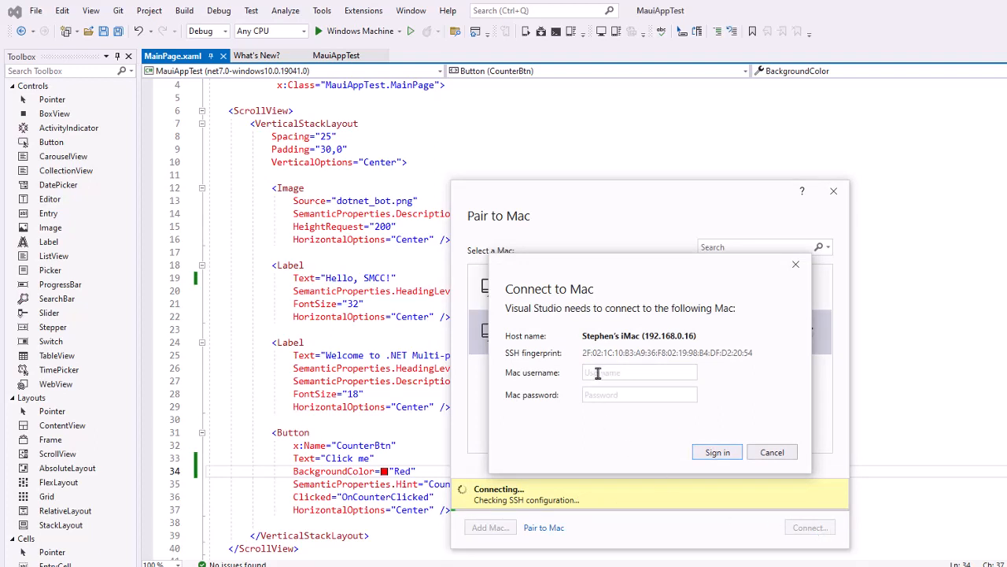
click(639, 371)
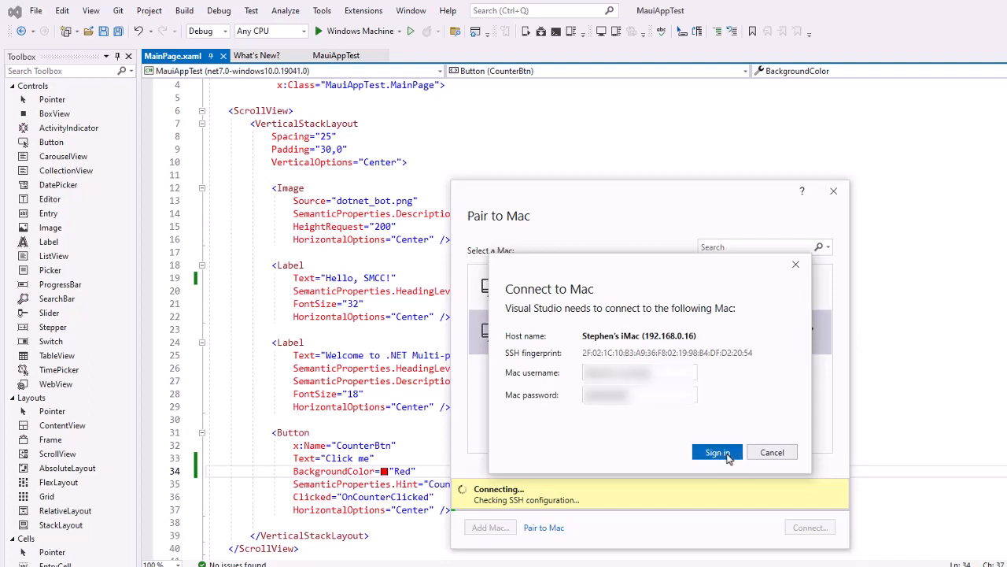
click(716, 452)
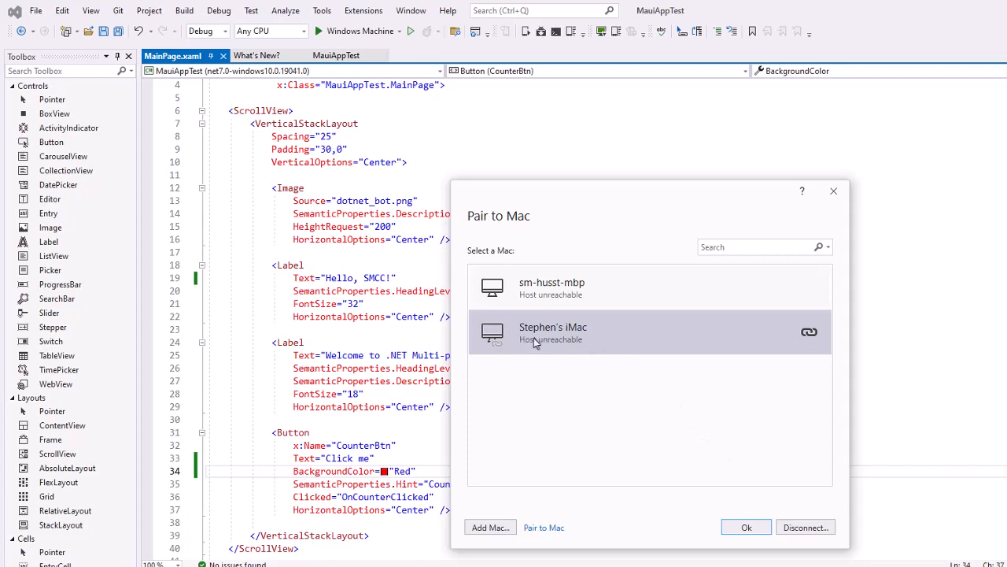
mouse_move(822, 362)
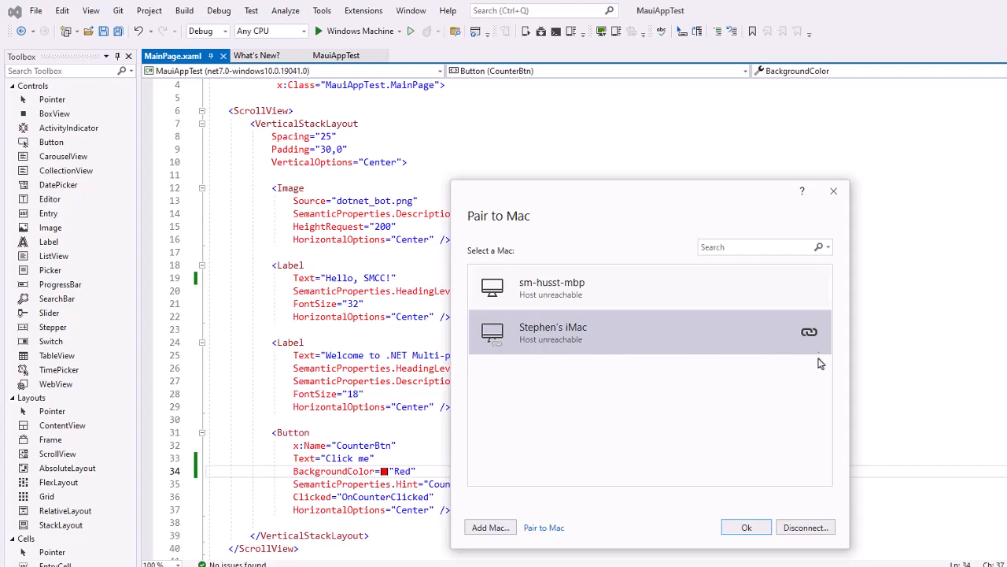
mouse_move(755, 437)
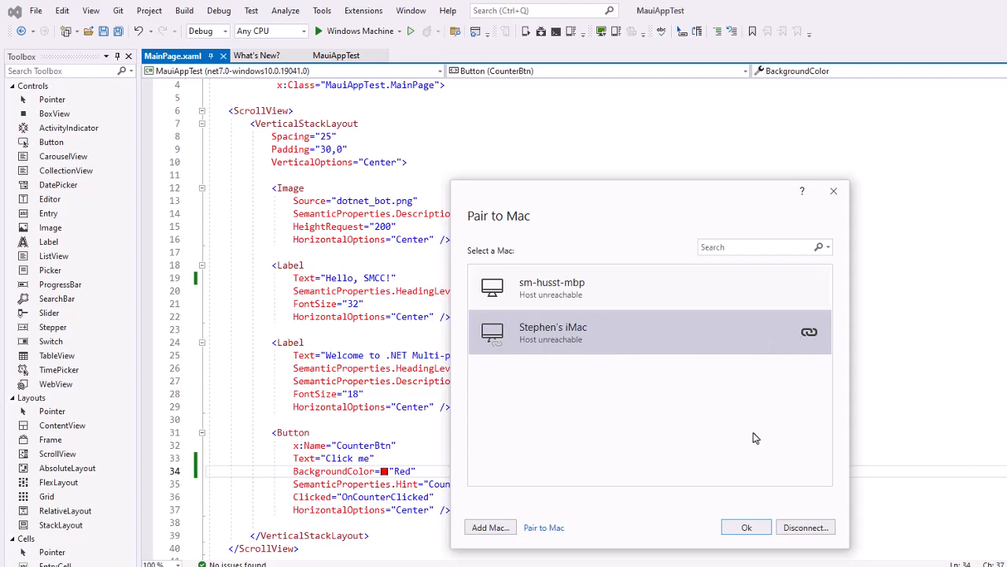
click(746, 525)
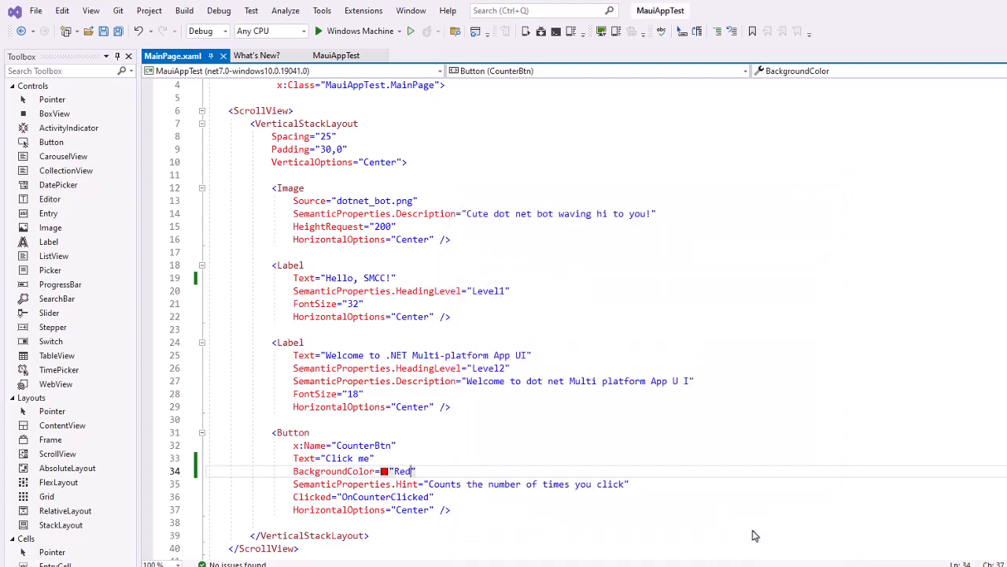
mouse_move(356, 31)
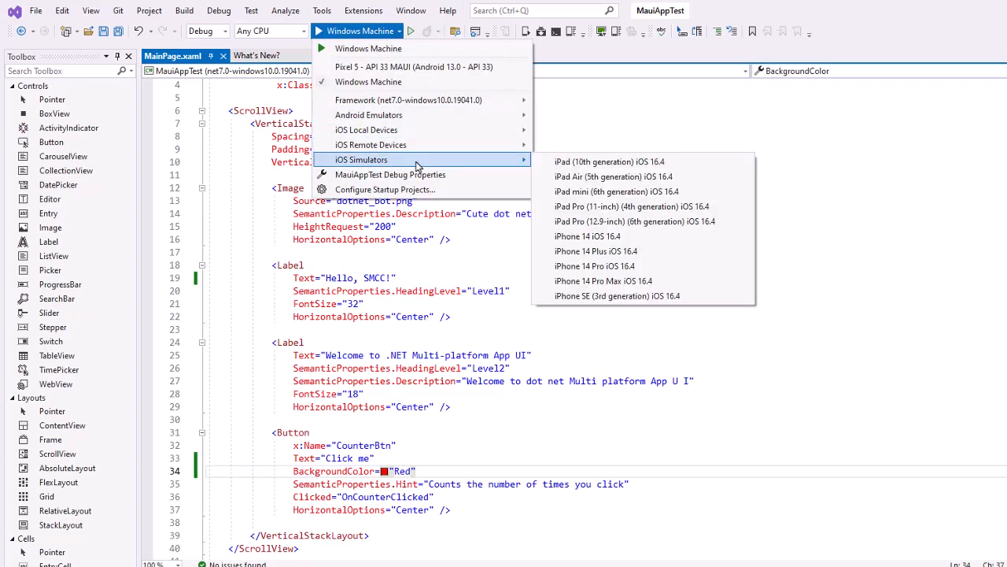
mouse_move(630, 236)
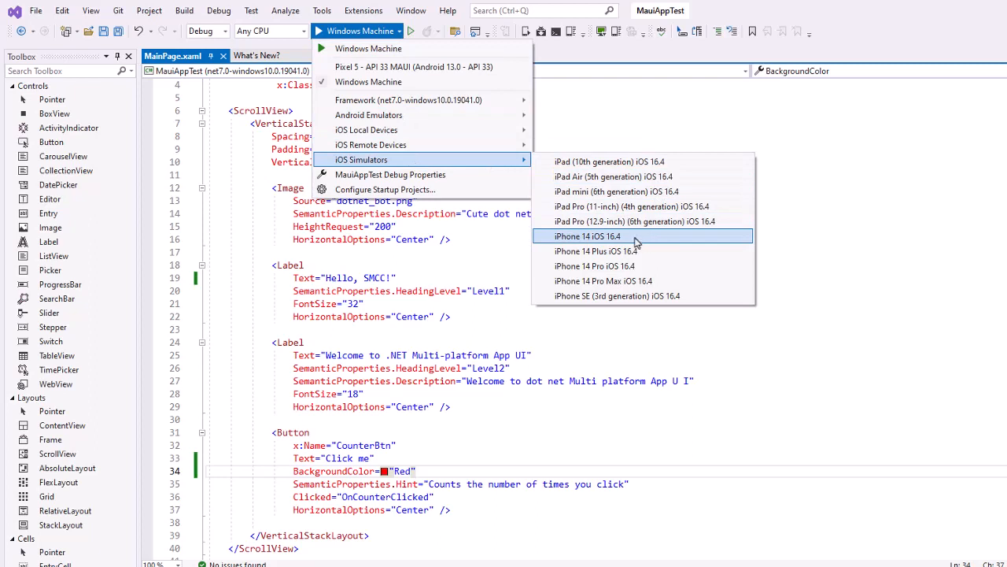
mouse_move(631, 239)
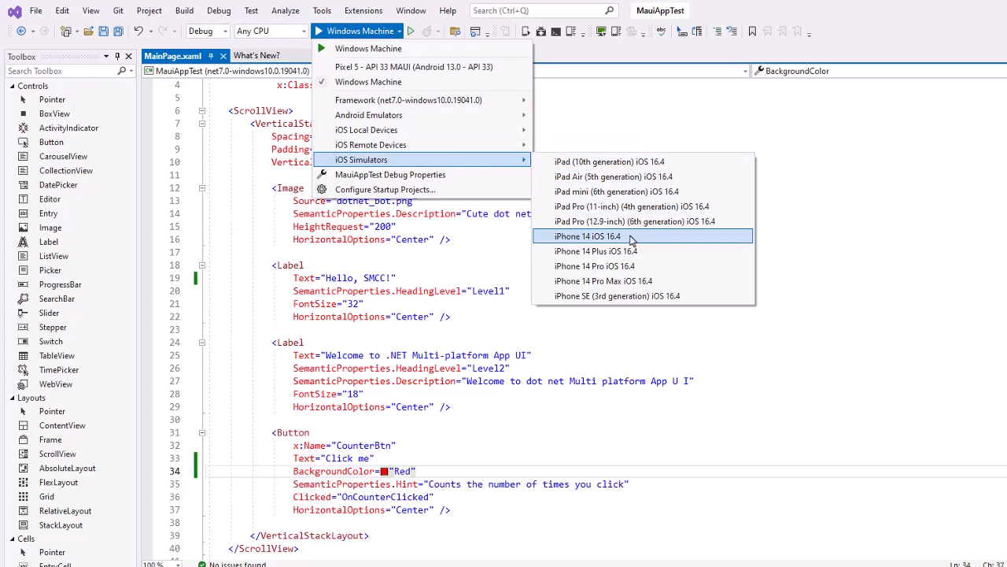
Choose the iPhone 14 iOS 16.4 simulator as the run target
click(585, 236)
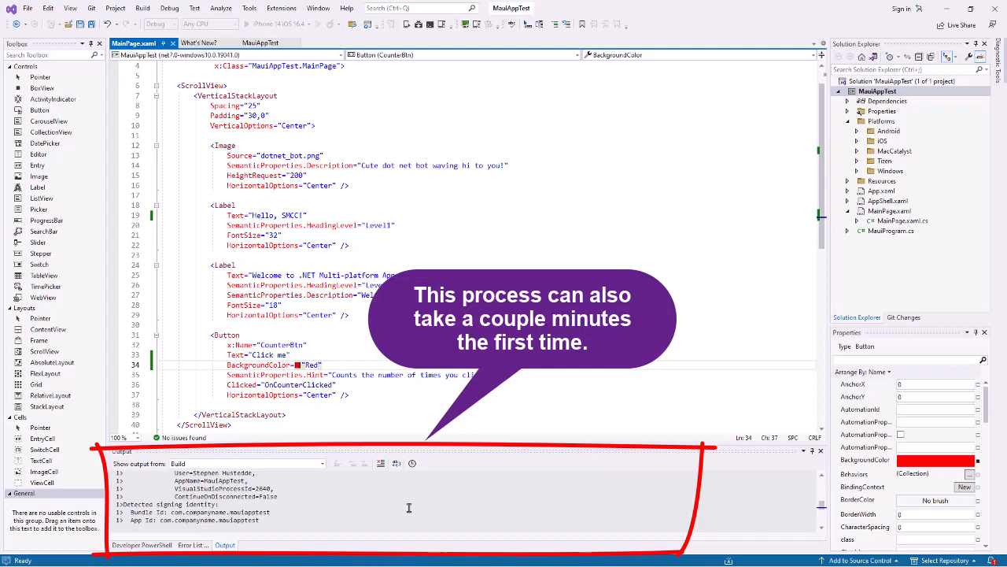
mouse_move(318, 507)
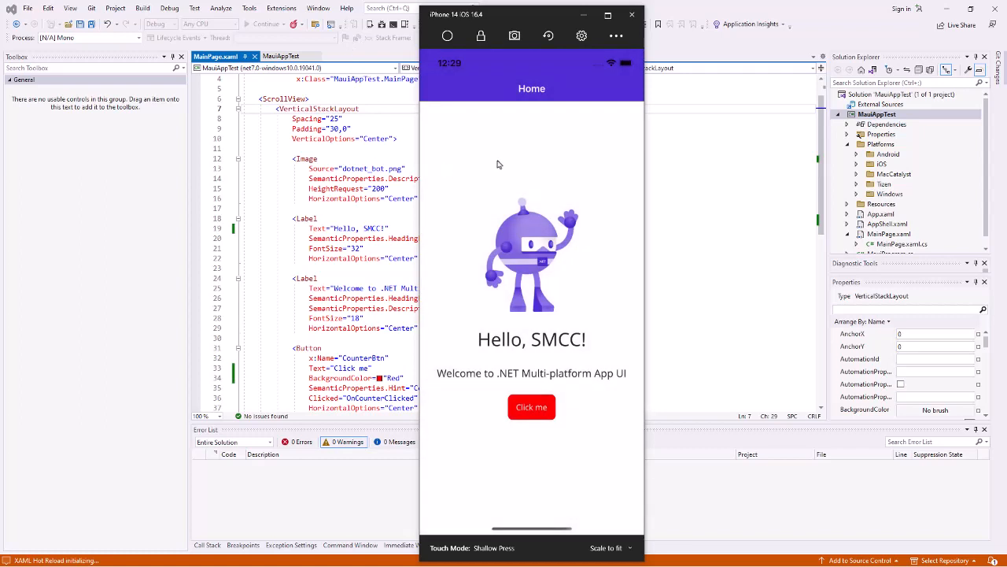
mouse_move(522, 135)
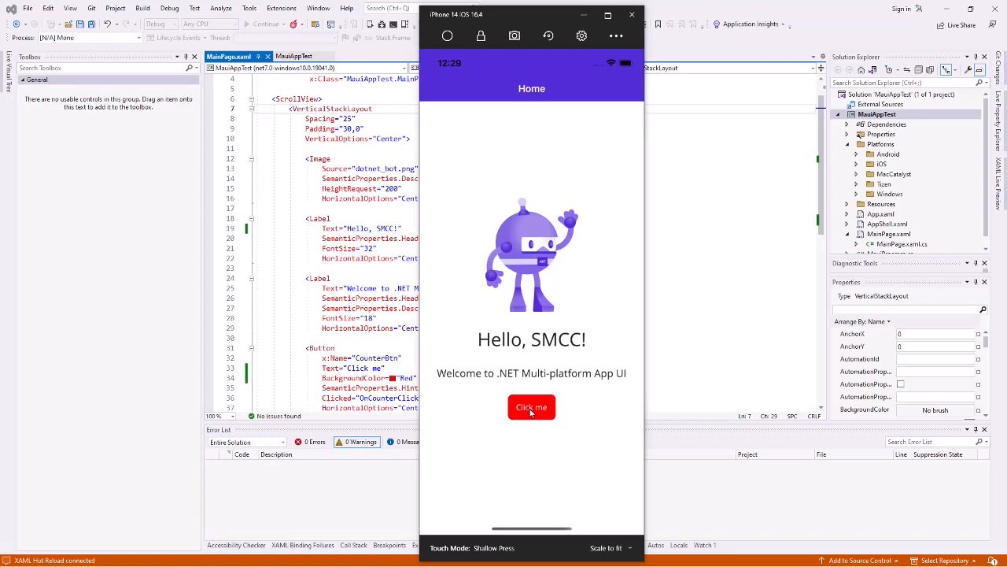
Tap the app's Click me button twice so the counter reads Clicked 2 times
click(532, 406)
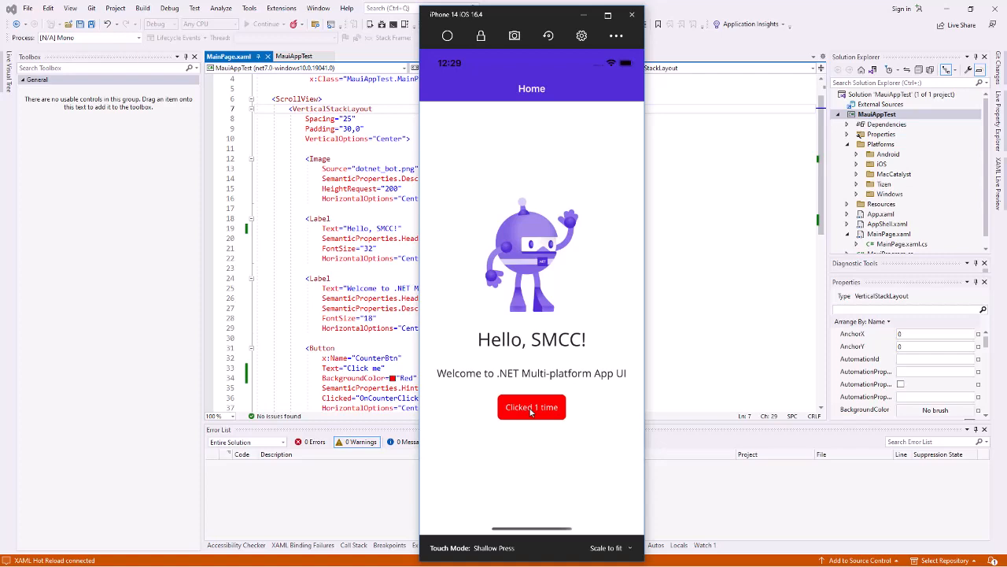
click(532, 406)
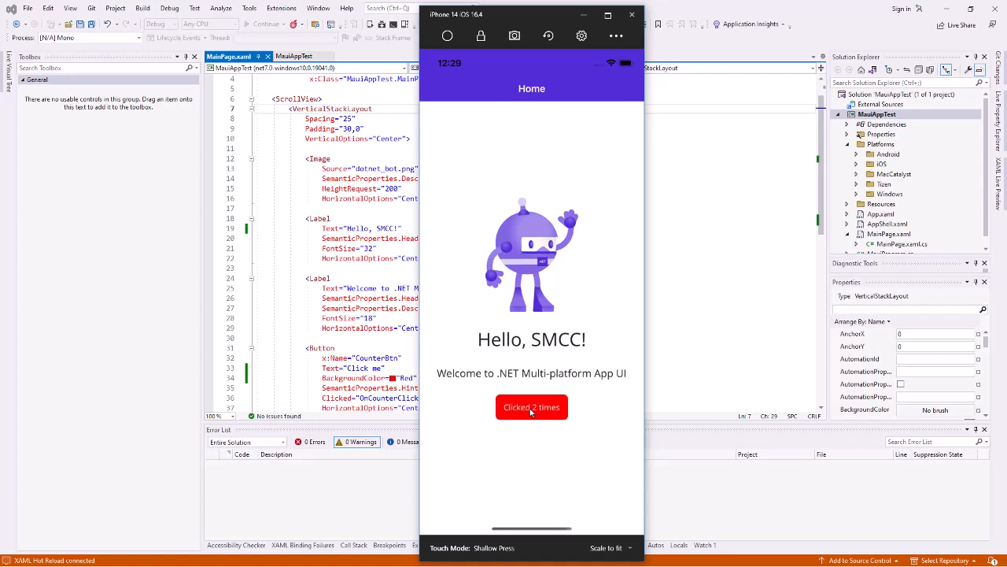